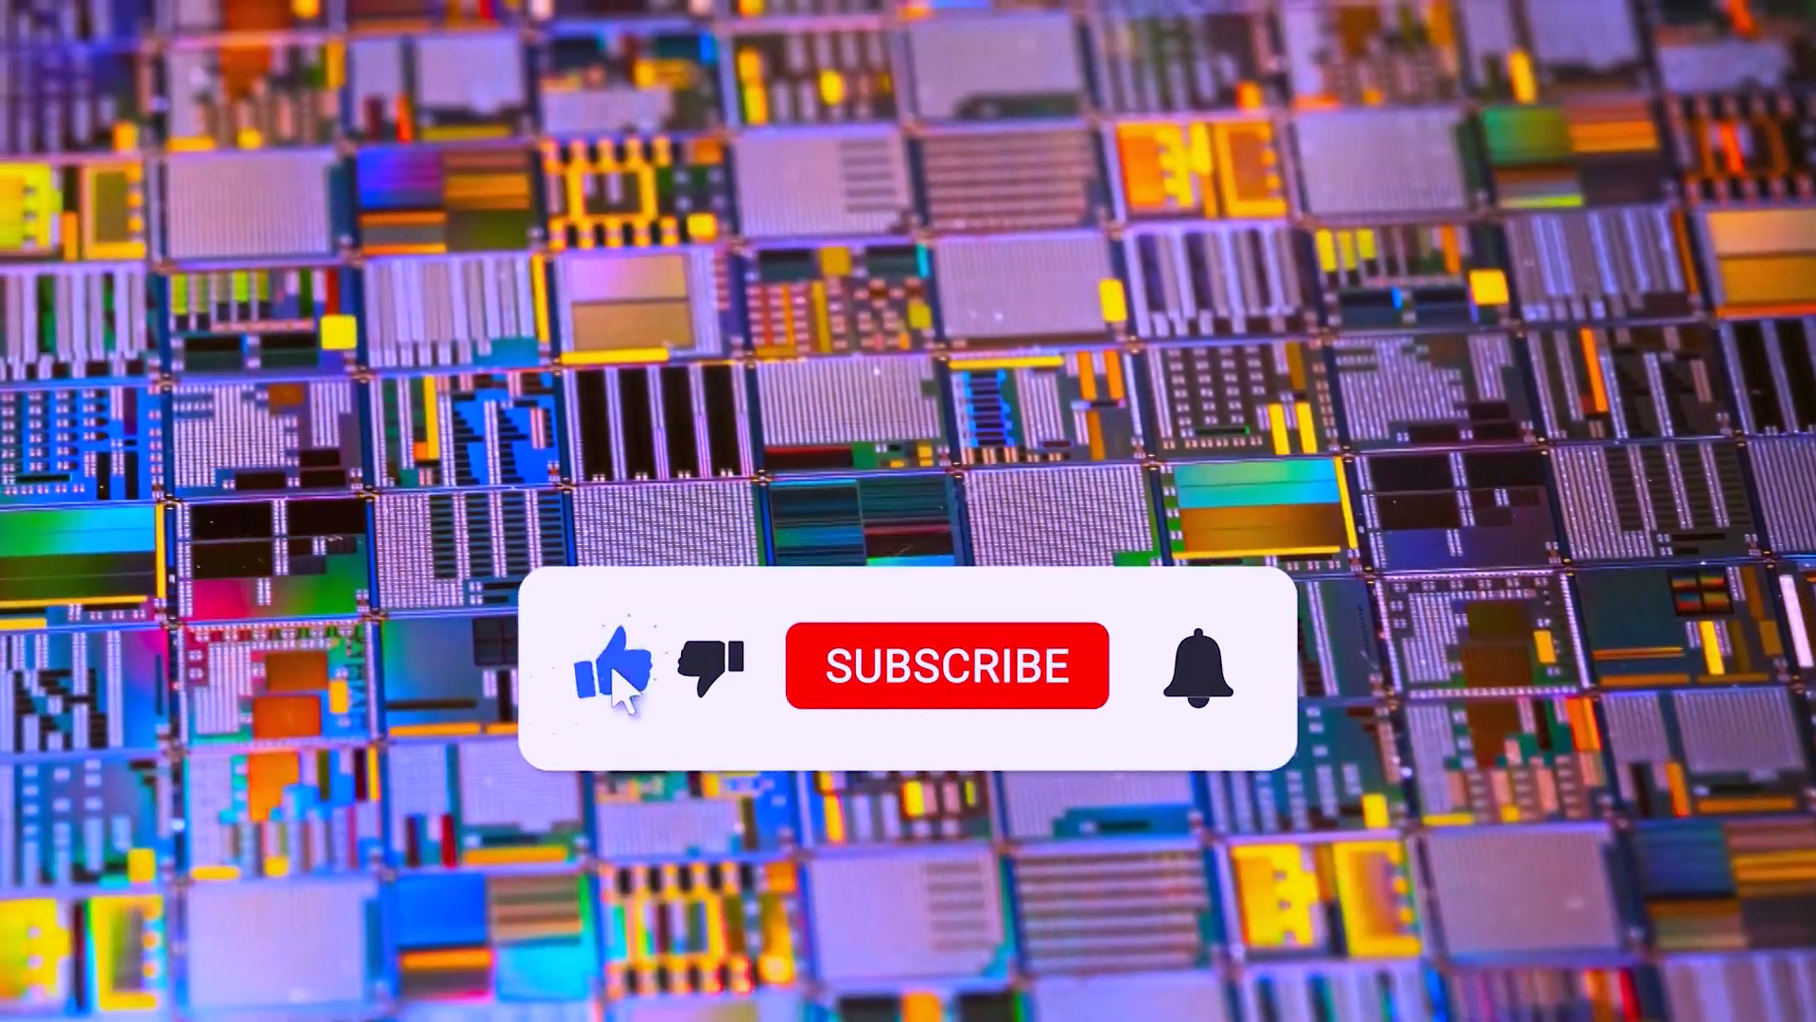
Step: Play the outro through the like click, SUBSCRIBED button and ringing notification bell
left_click(949, 665)
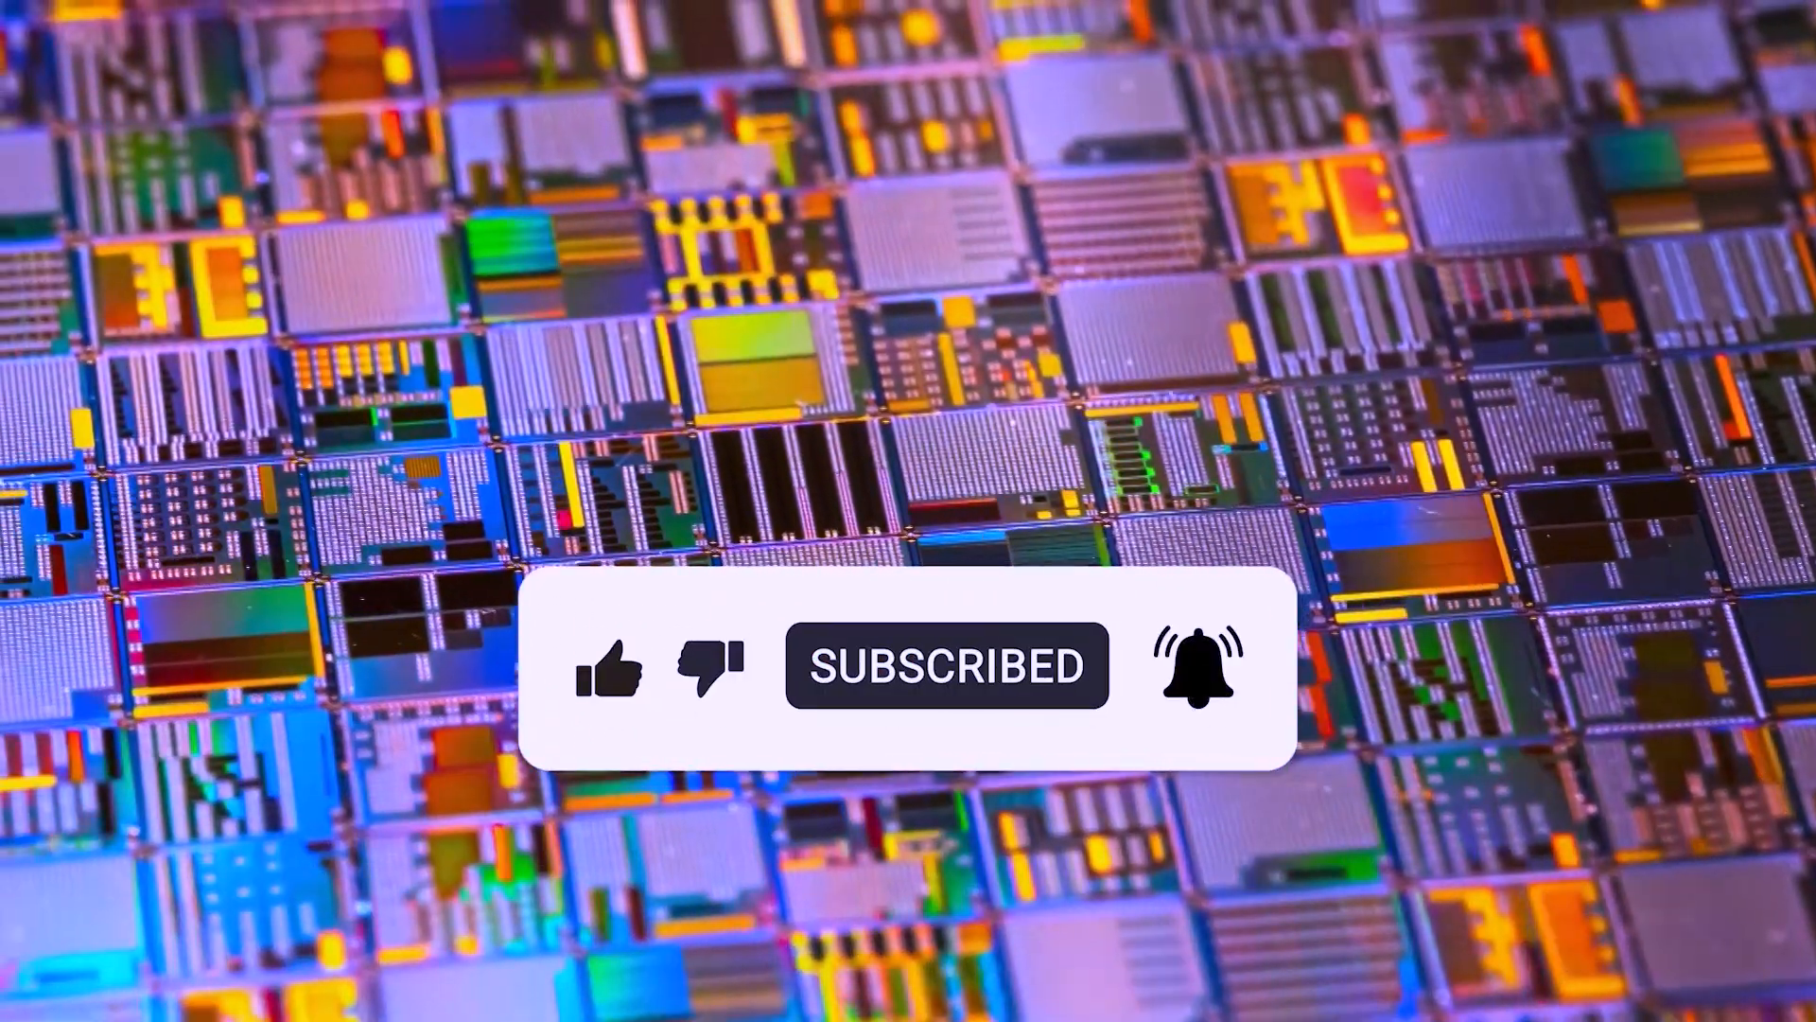